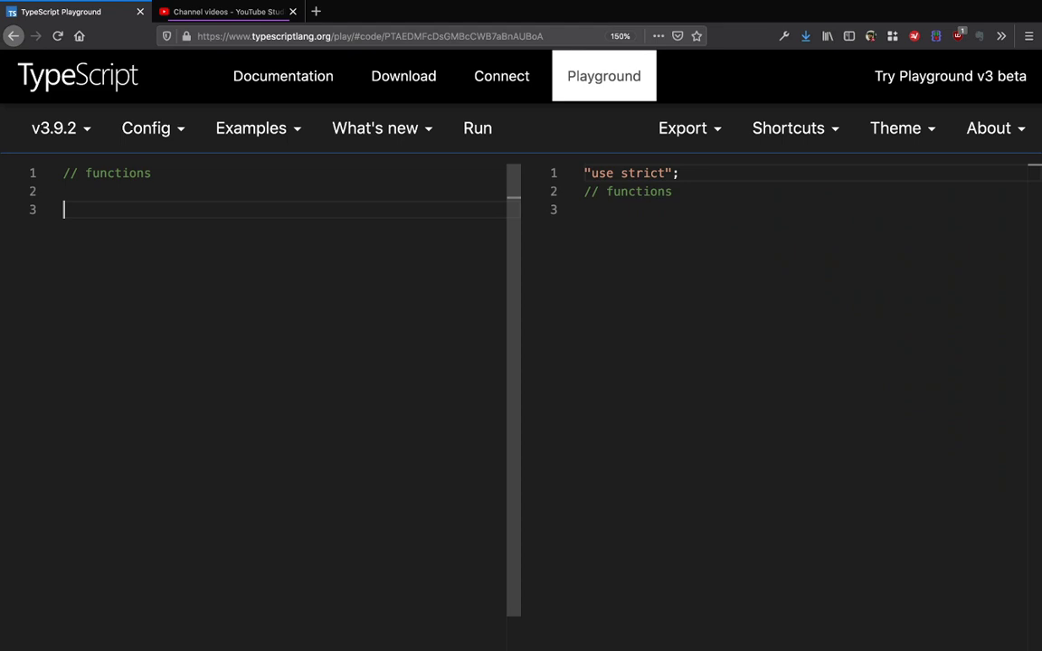
Declare an empty function area(a: number, b: number).
{"action": "type", "text": "function area ("}
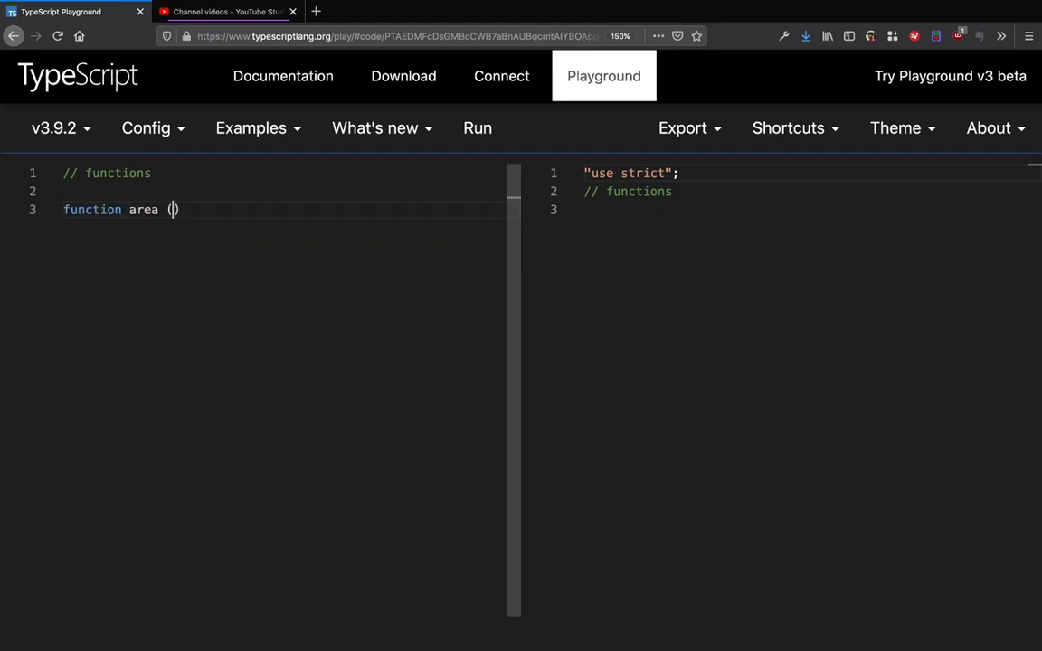
{"action": "type", "text": "a: number, g"}
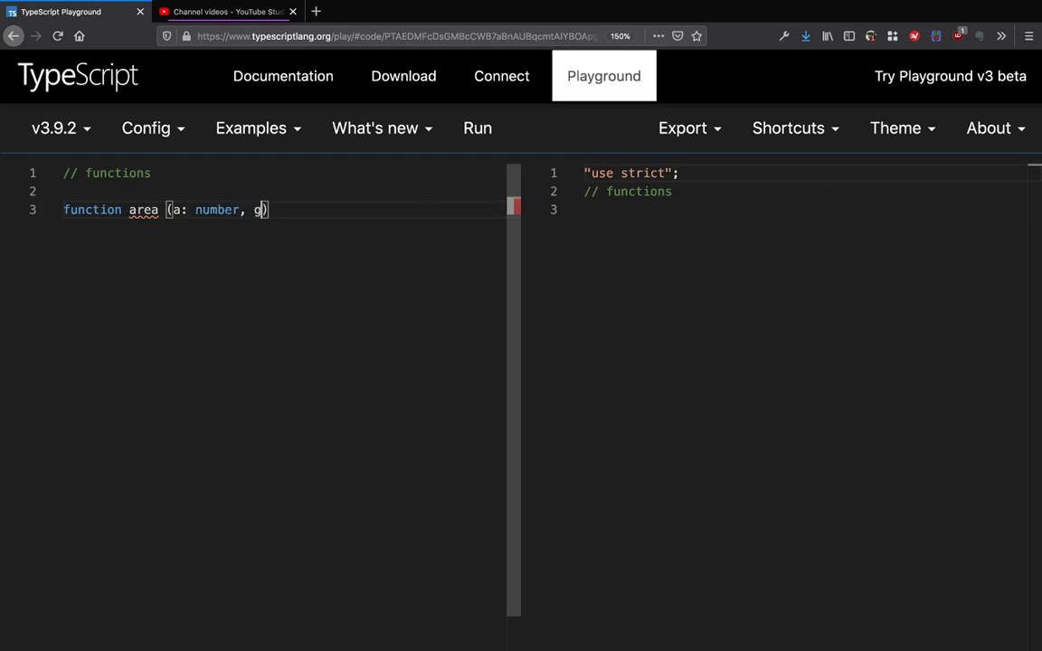
{"action": "type", "text": "b: number"}
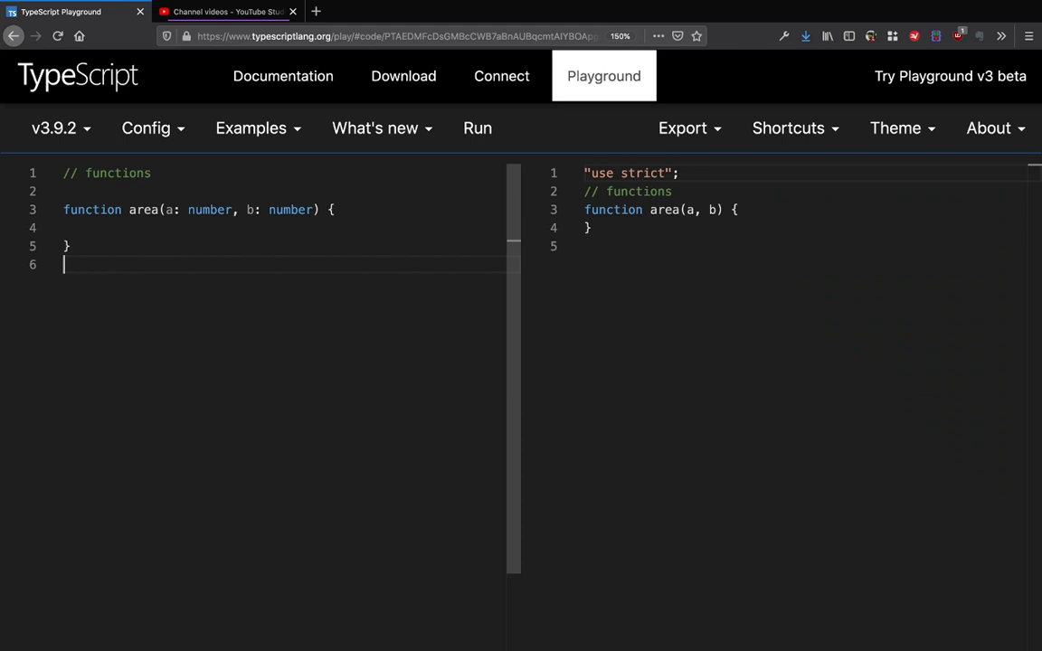
Log 'area rect 10x12 = ' with area(10, 12) and begin a second log line.
{"action": "type", "text": "console."}
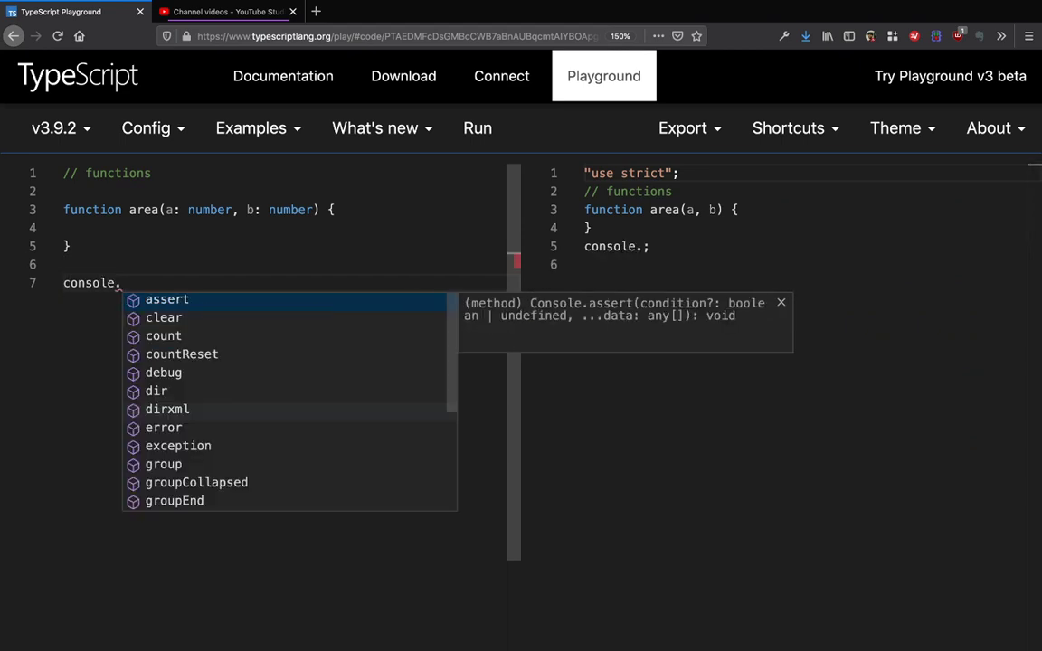
{"action": "type", "text": "log('are '"}
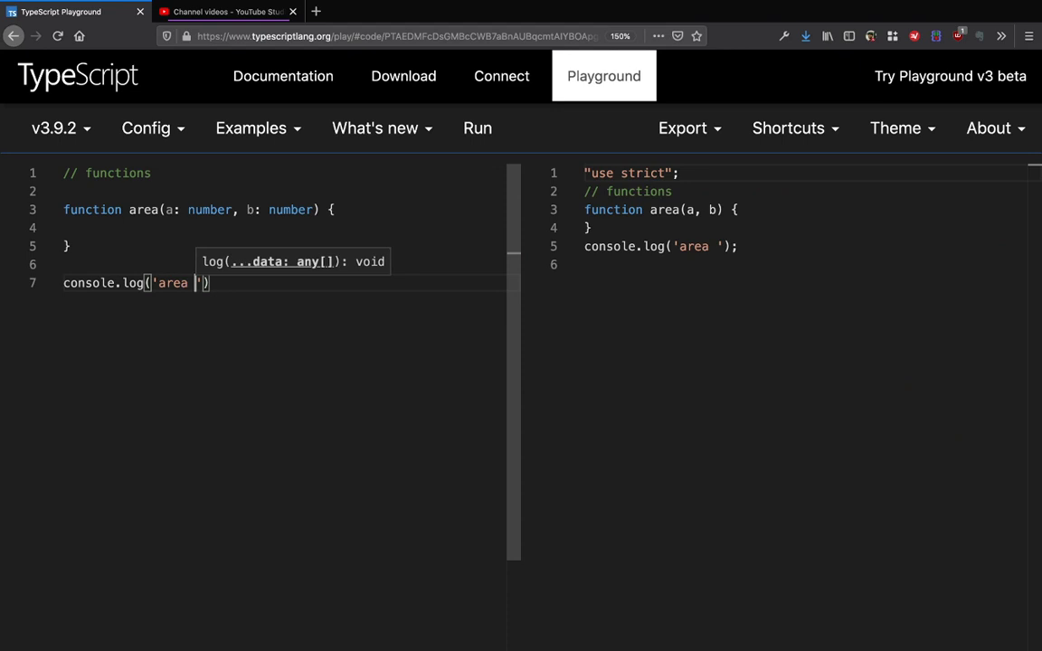
{"action": "type", "text": "rect 1"}
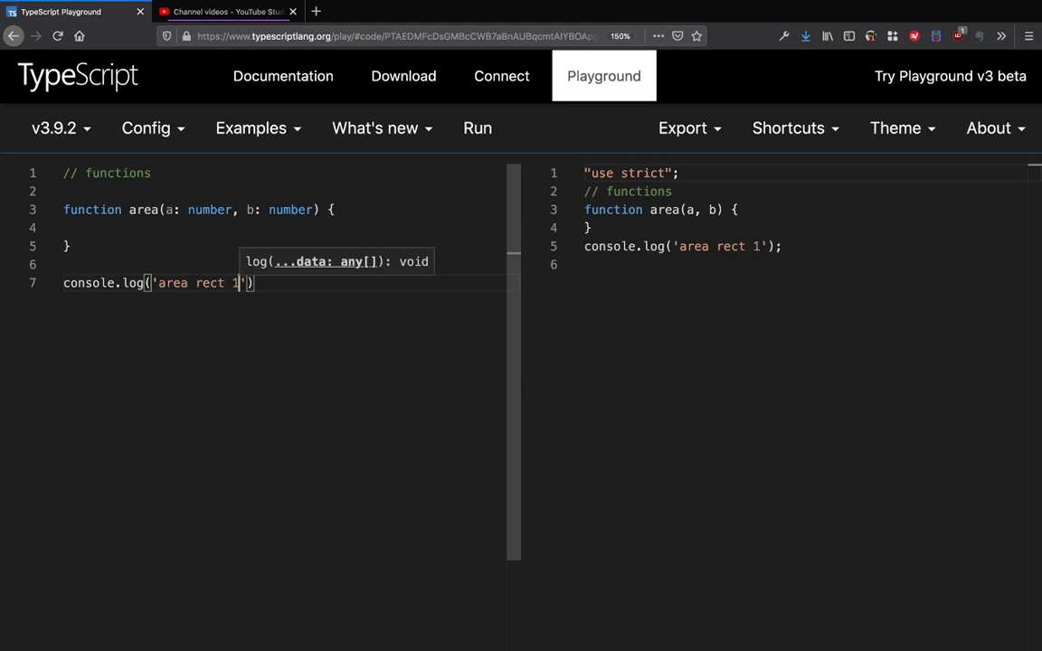
{"action": "type", "text": "0x12"}
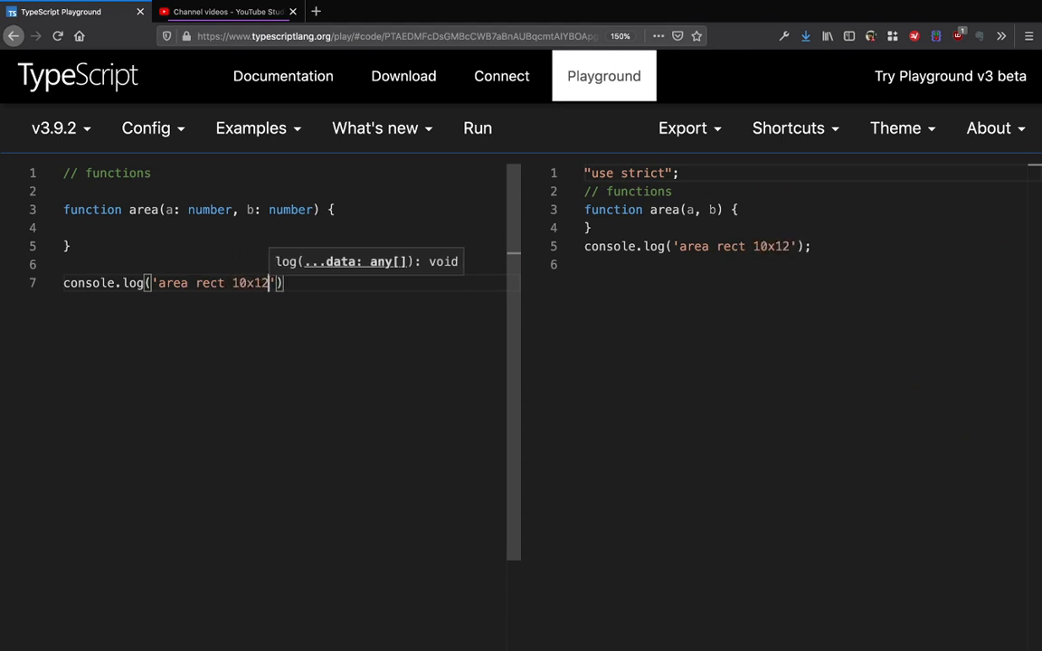
{"action": "type", "text": "="}
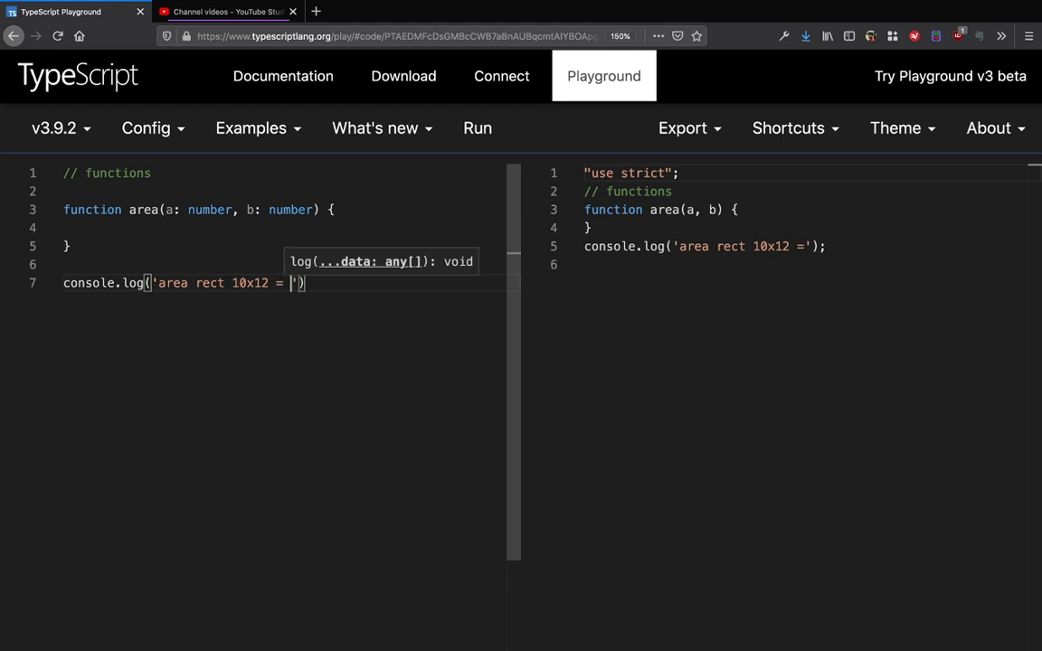
{"action": "type", "text": ", area()"}
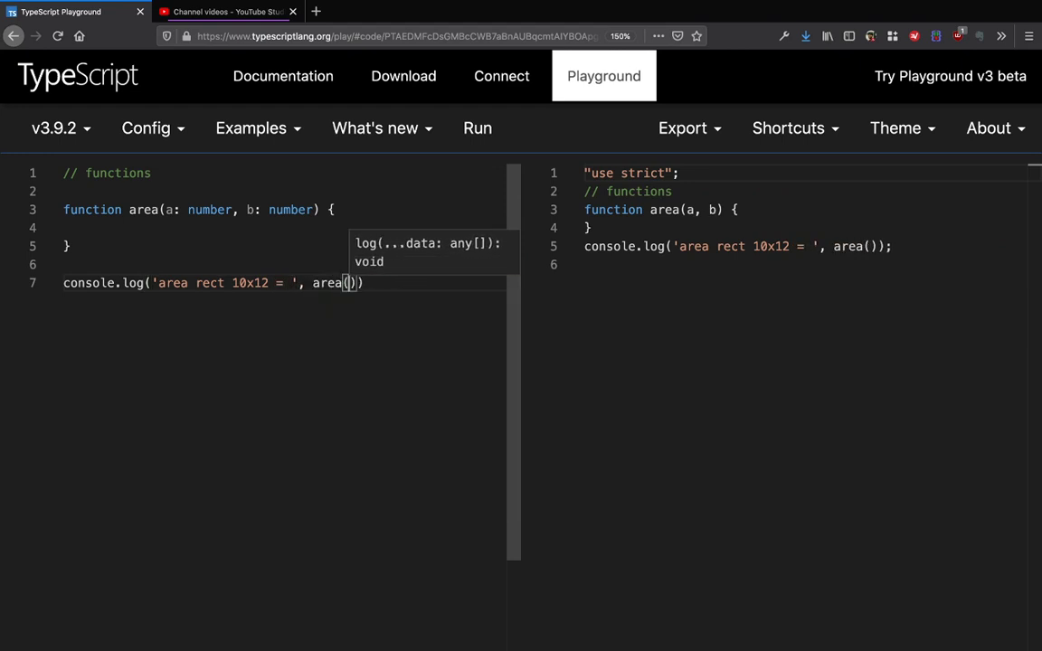
{"action": "type", "text": "10, 12"}
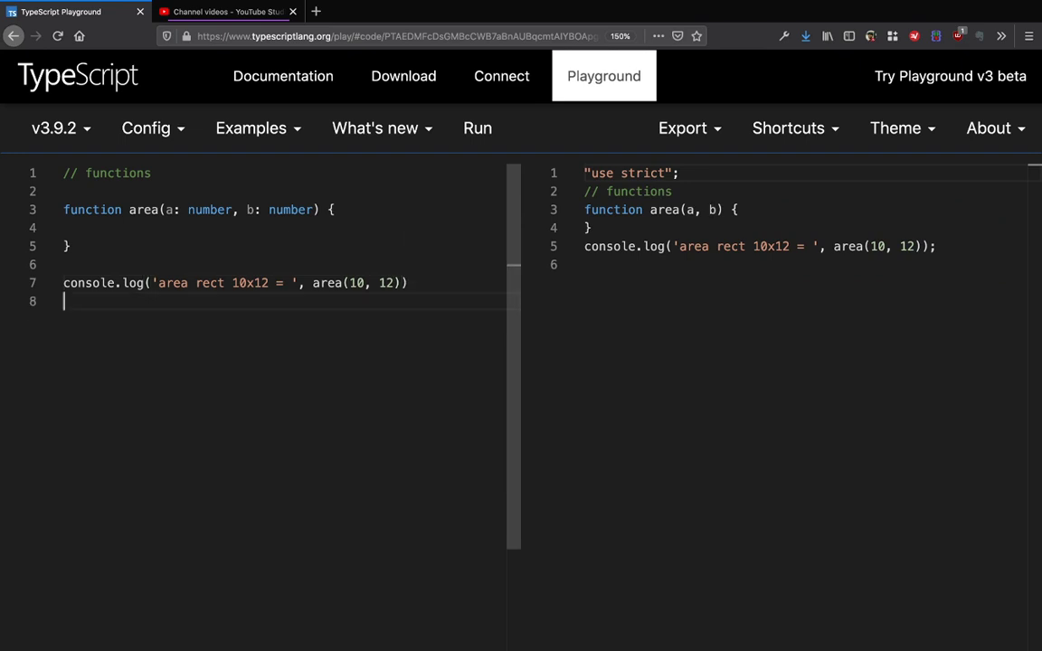
{"action": "type", "text": "console.log('area square"}
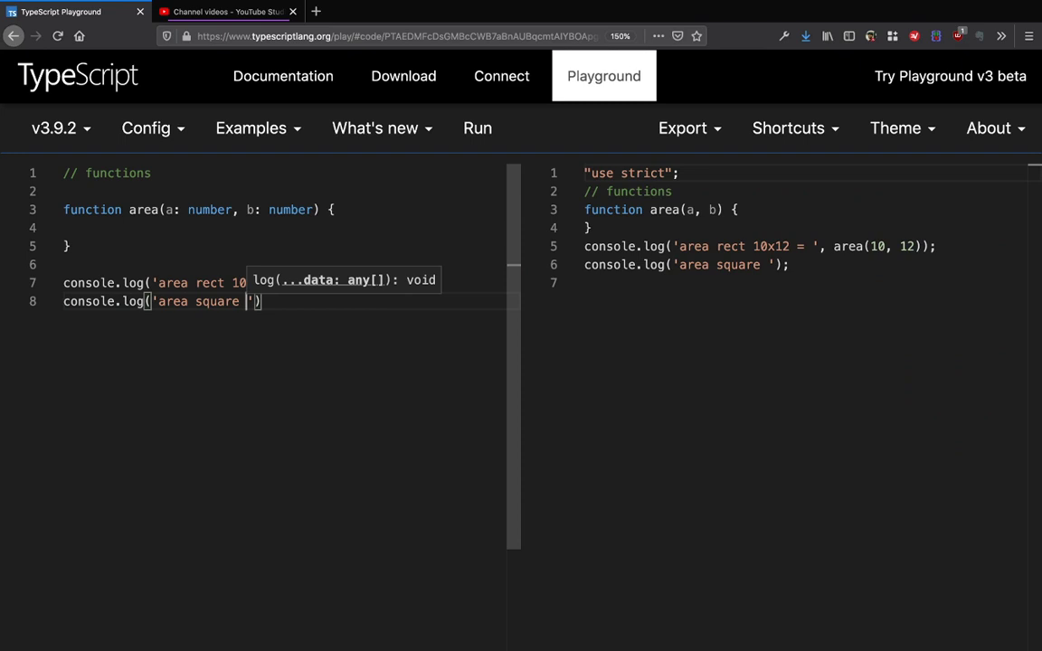
Complete the log line 'area square of side 4 =' calling area(4).
{"action": "type", "text": "of sid"}
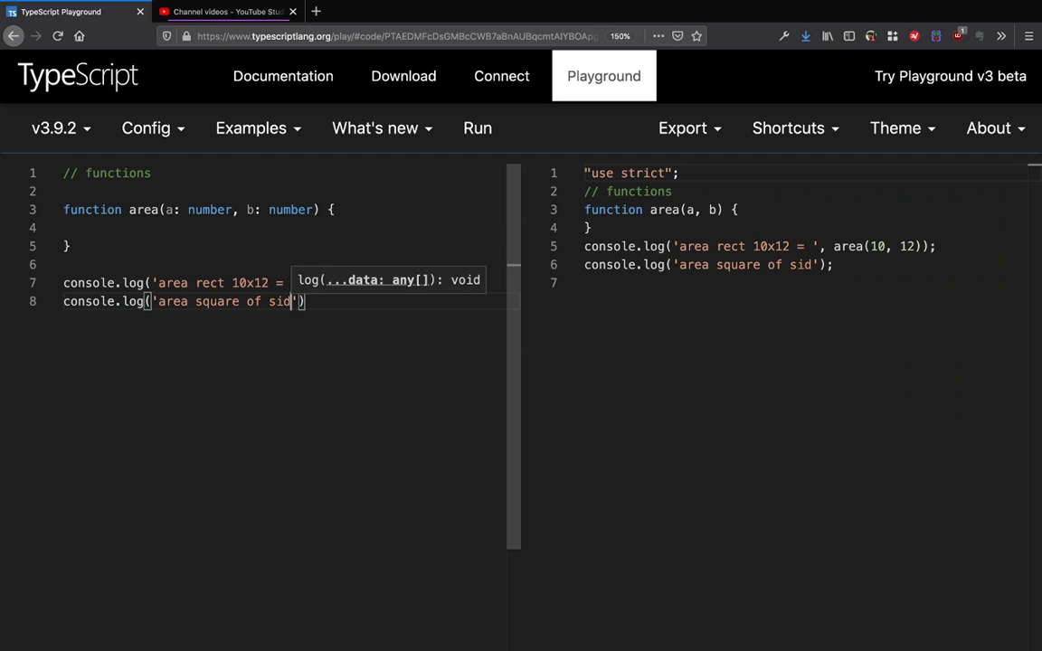
{"action": "type", "text": "4 ="}
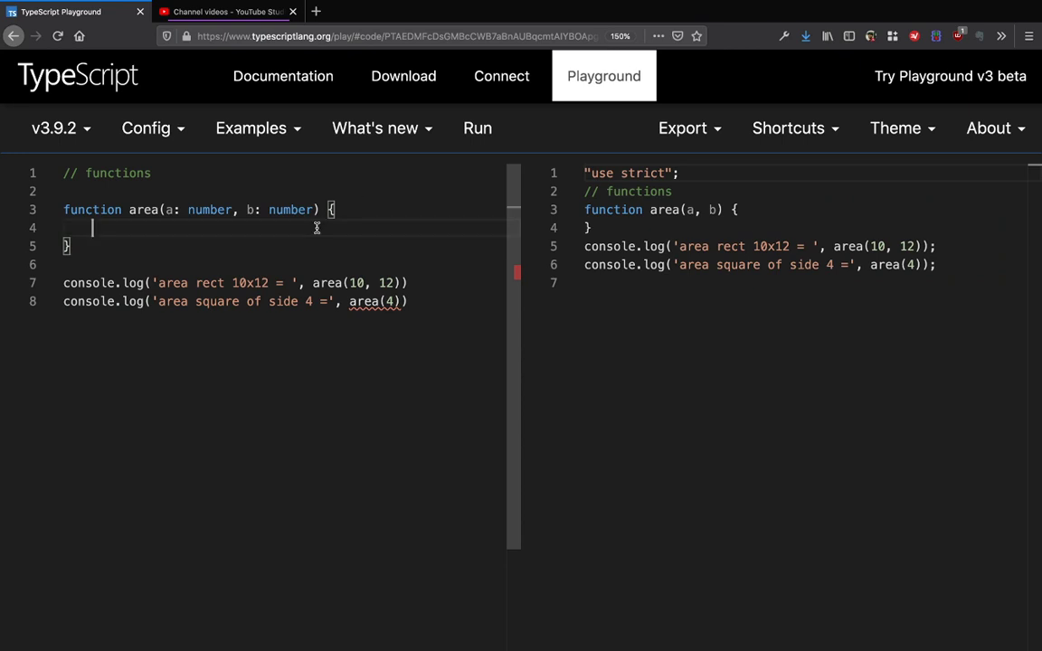
Write the condition if (typeof b == 'undefined') inside area.
{"action": "type", "text": "if ("}
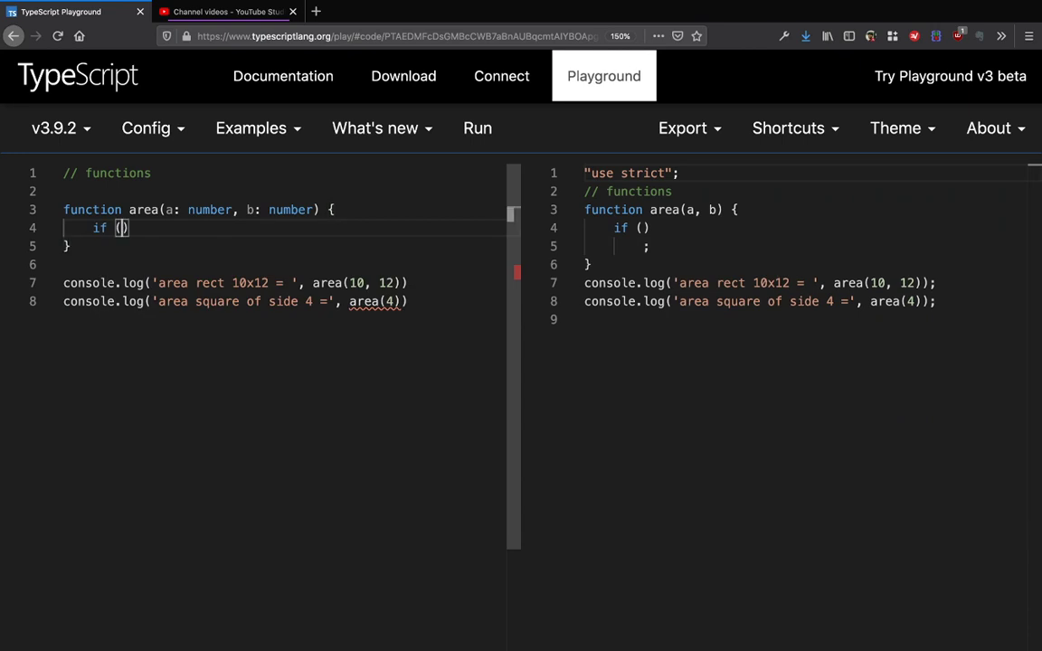
{"action": "type", "text": "b"}
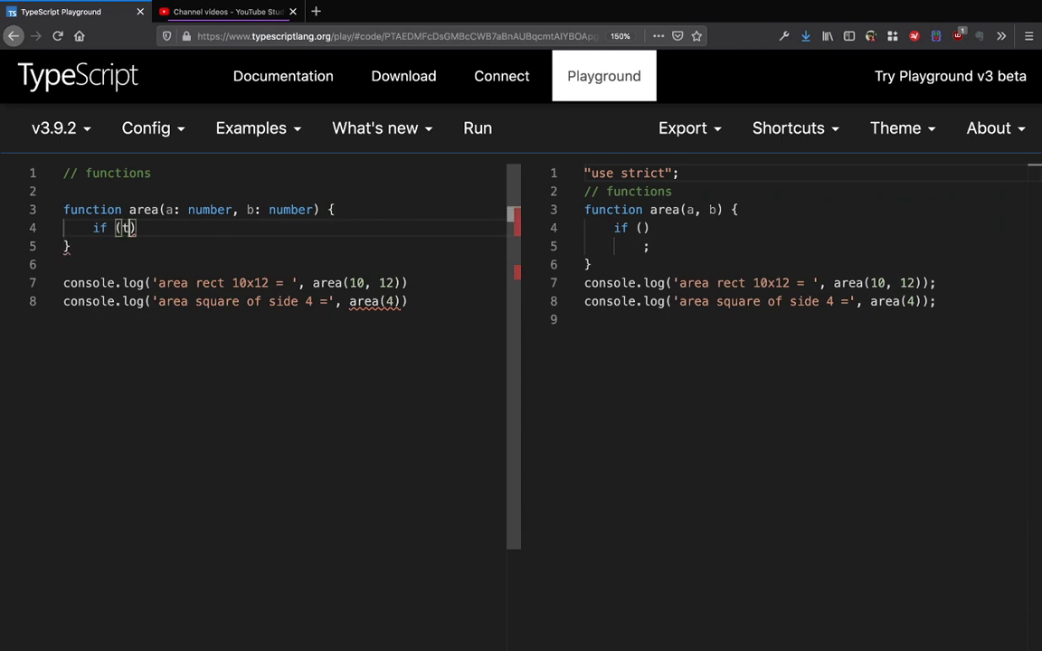
{"action": "type", "text": "ypeof b"}
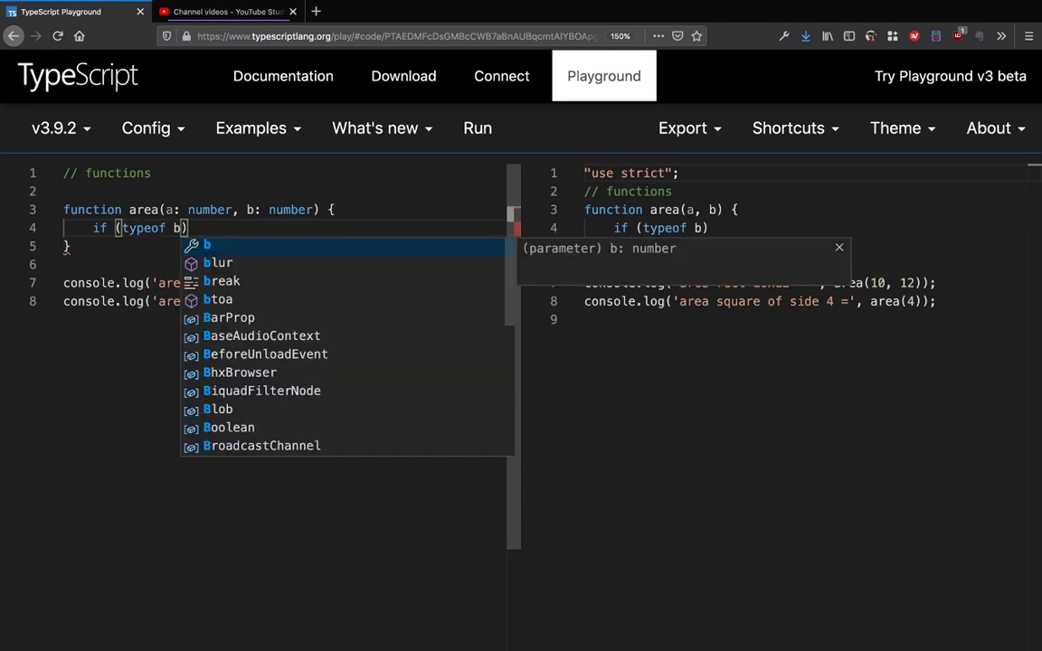
{"action": "type", "text": "!="}
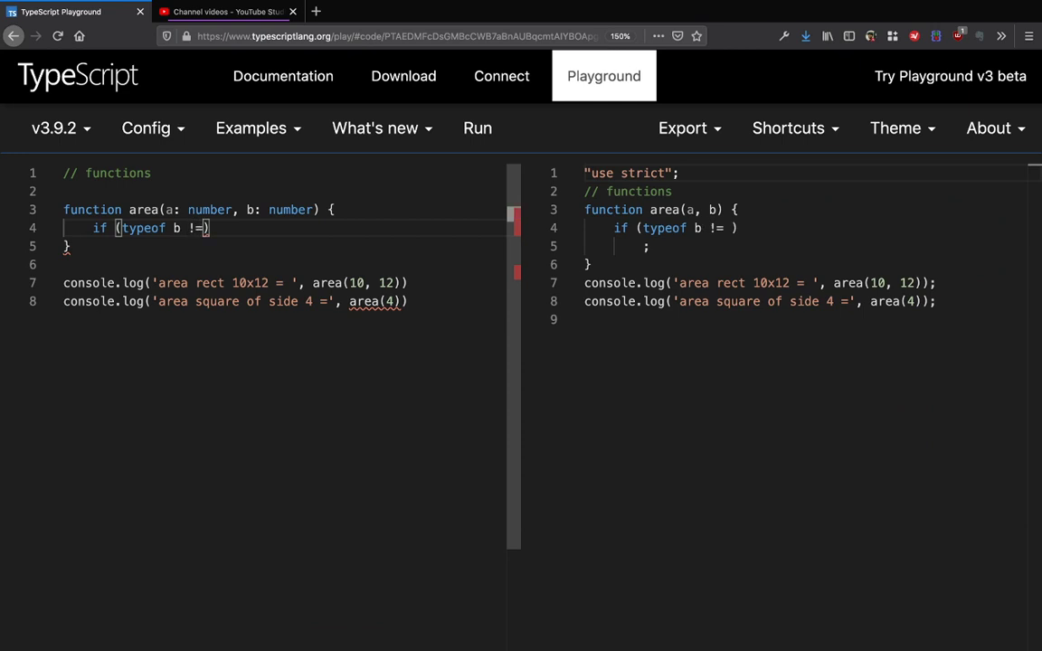
{"action": "type", "text": "=="}
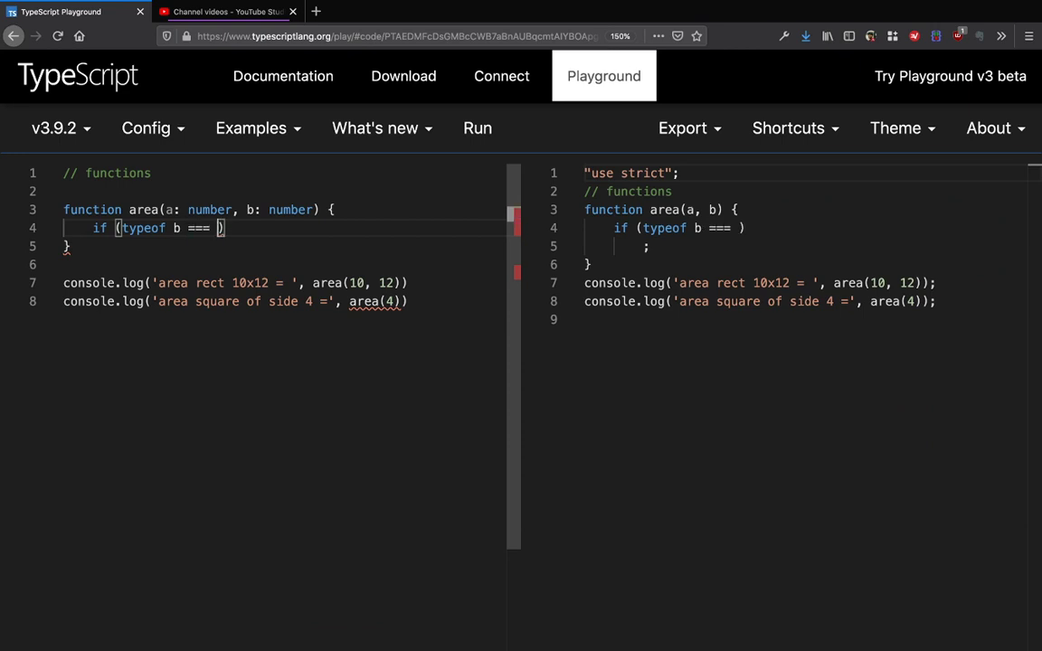
{"action": "type", "text": "'undefined'"}
{"action": "type", "text": "return"}
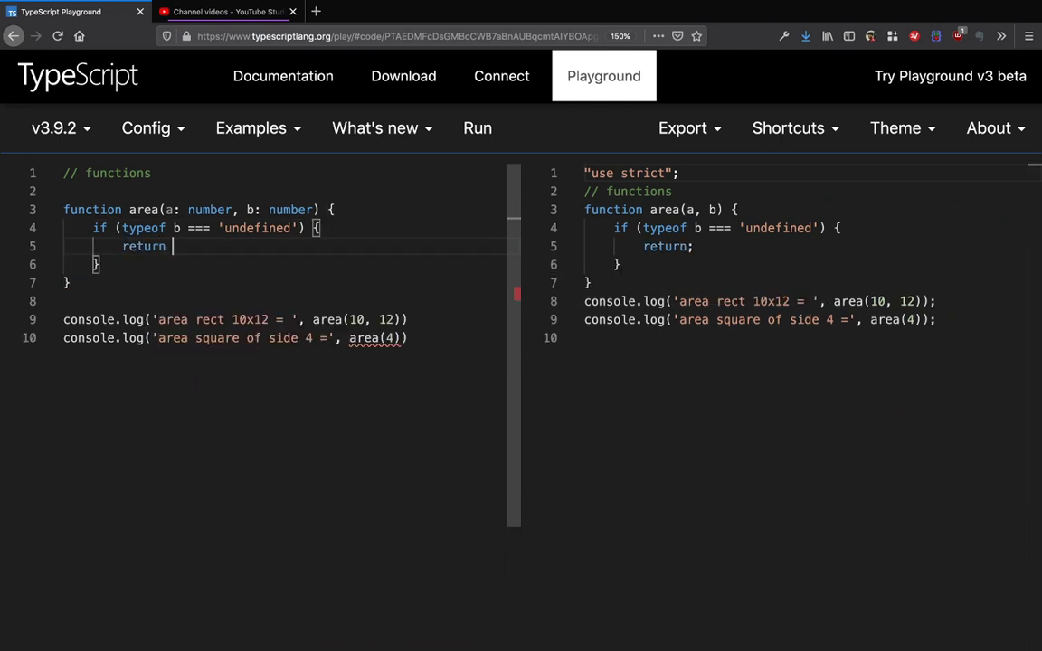
Return a * a in the if branch and a * b in the else branch.
{"action": "type", "text": "a * a"}
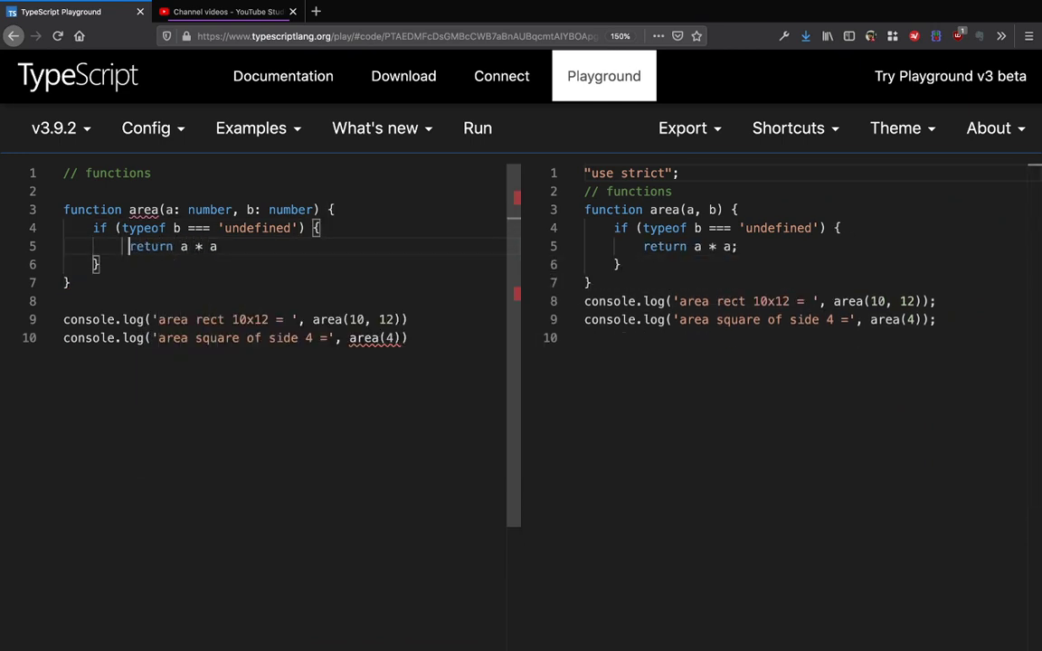
{"action": "type", "text": "eturn a"}
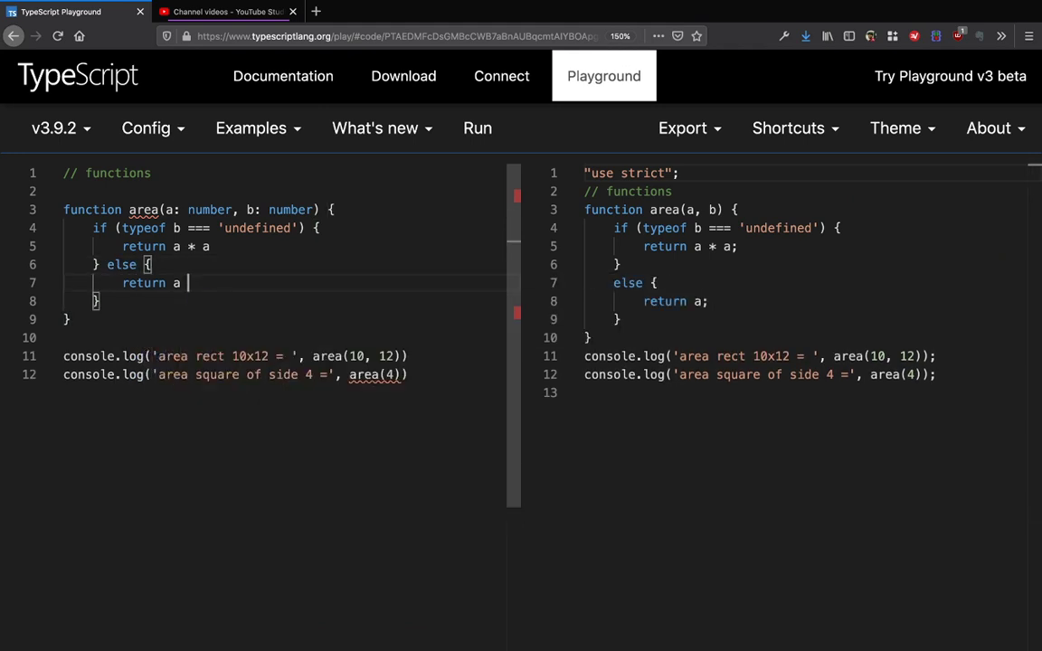
{"action": "type", "text": "* b"}
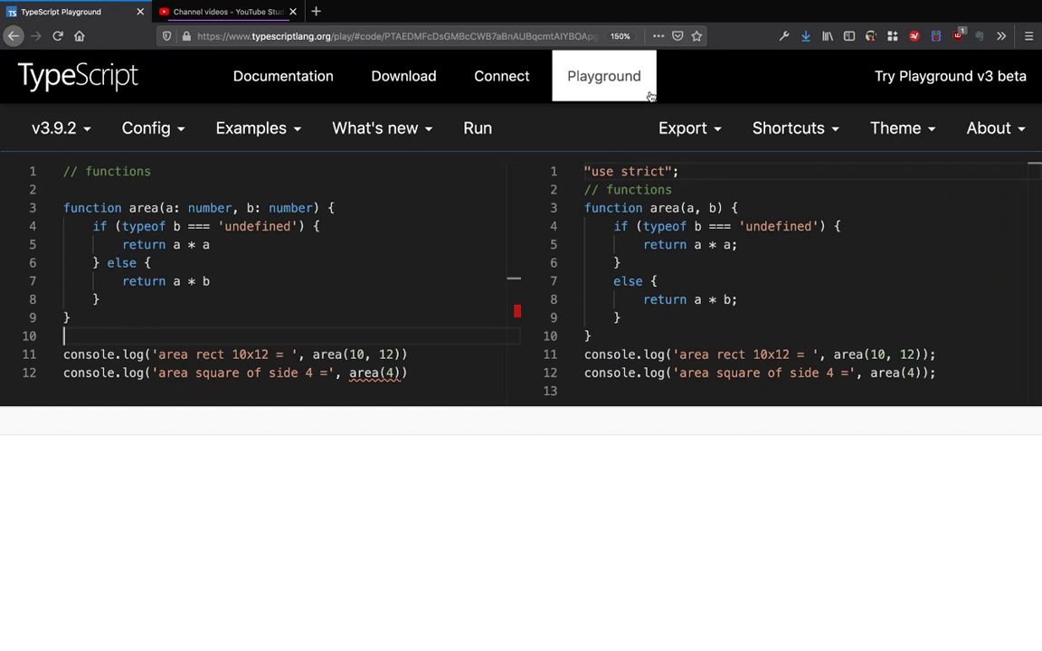
Run the code with the DevTools console open, logging 120 and 16.
{"action": "key", "text": "F12"}
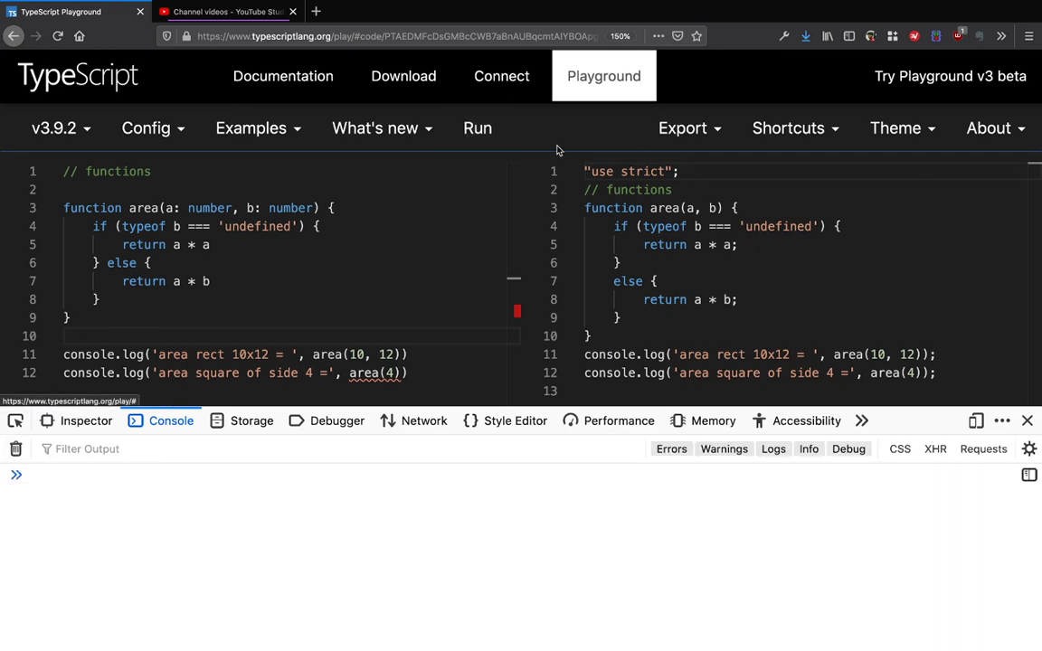
{"action": "left_click", "coordinate": [478, 126]}
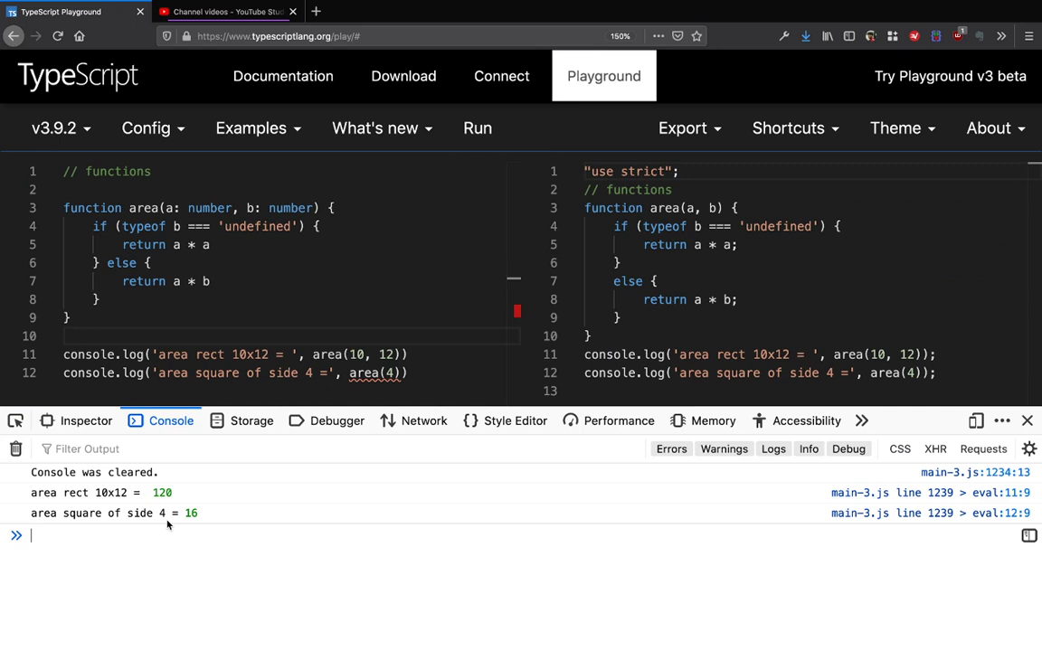
{"action": "scroll", "scroll_direction": "down", "scroll_amount": 3}
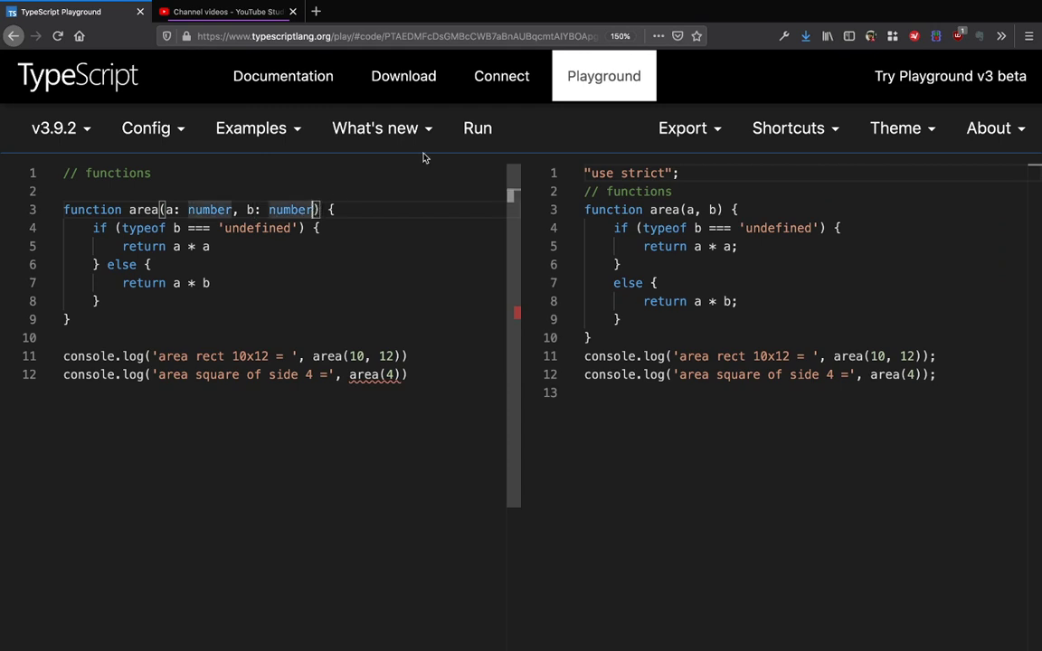
Change b's type annotation to number | undefined so area(4) is valid.
{"action": "type", "text": "| undefined"}
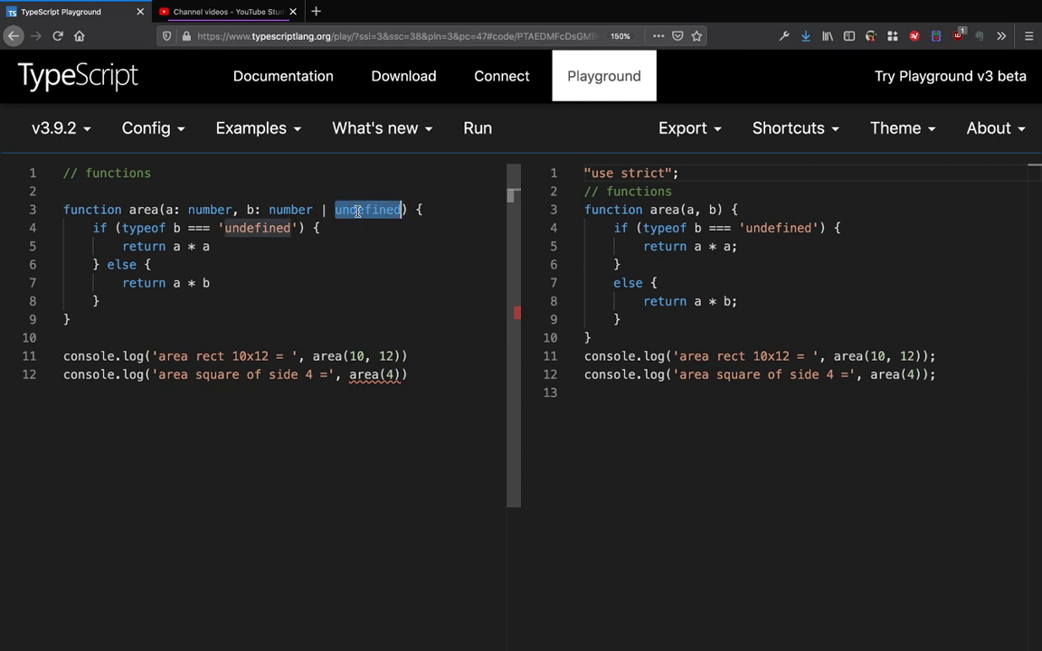
{"action": "type", "text": "v"}
{"action": "type", "text": "?"}
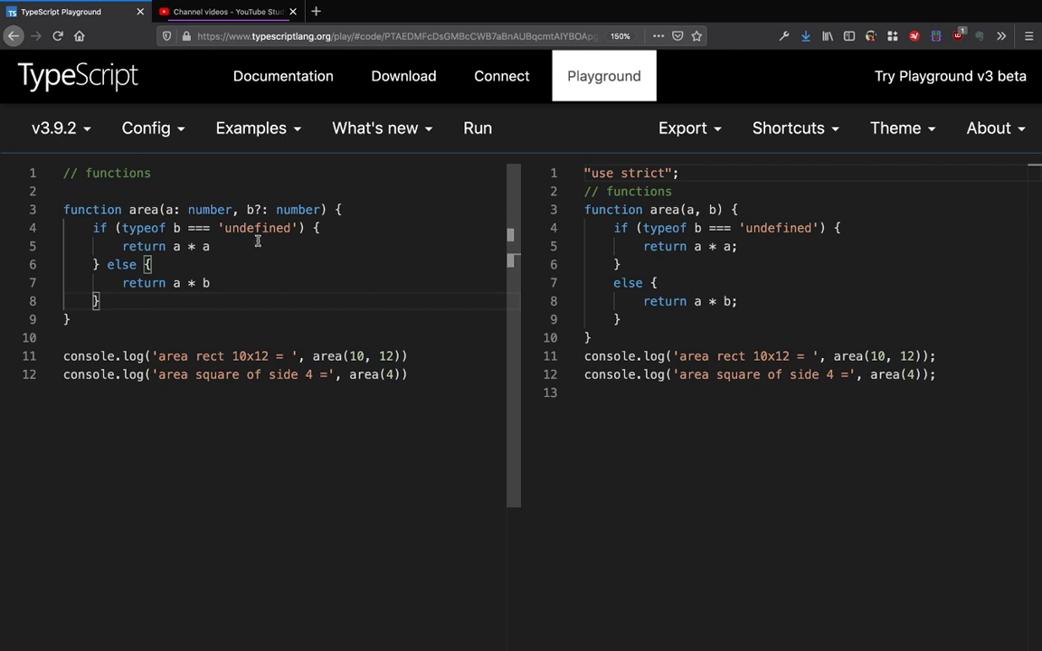
{"action": "double_click", "coordinate": [199, 210]}
{"action": "type", "text": "?"}
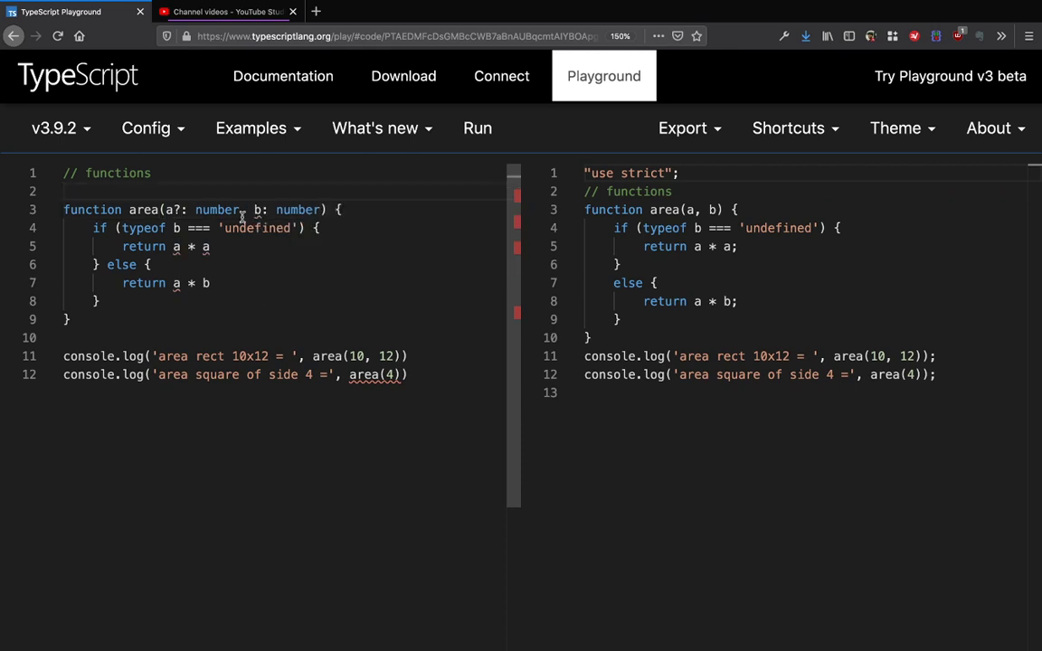
{"action": "mouse_move", "coordinate": [257, 210]}
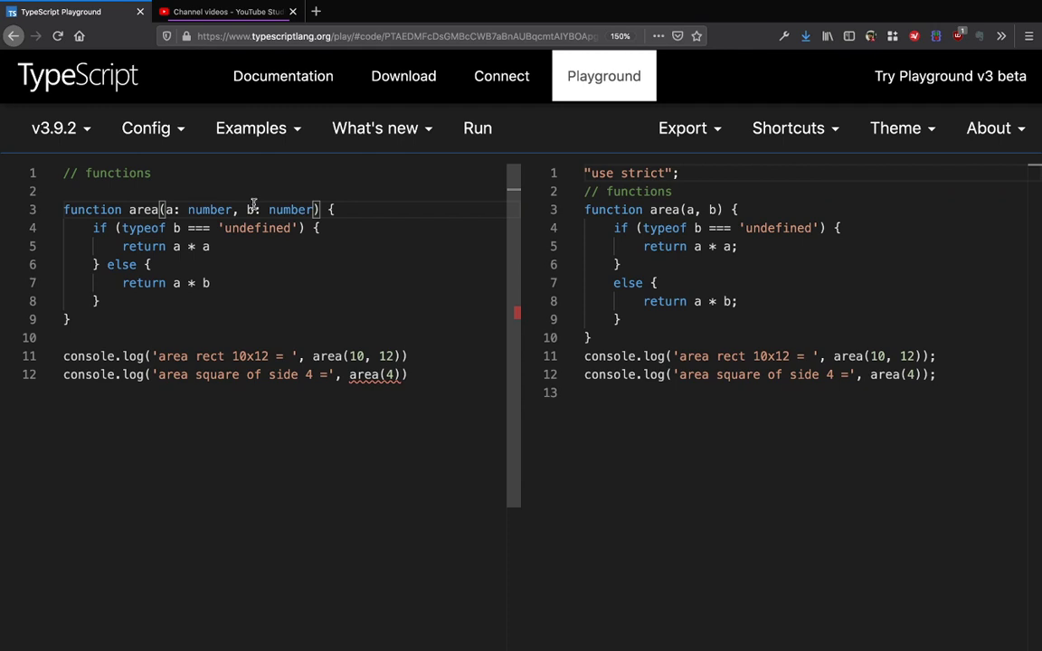
{"action": "type", "text": "?"}
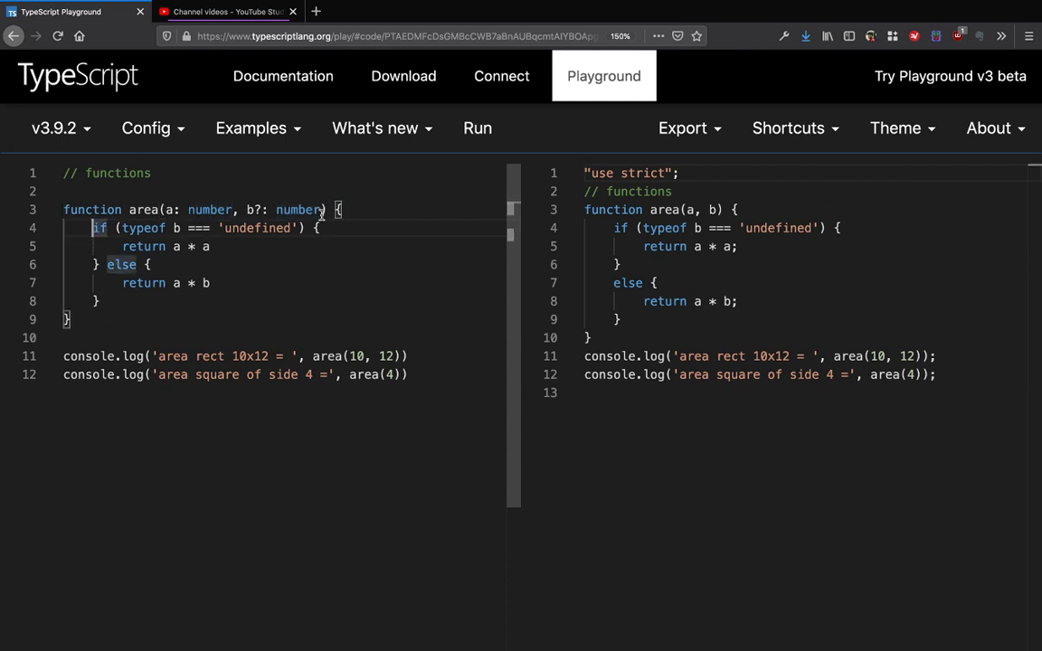
Default b to a in the signature and replace the if/else with return a * b.
{"action": "type", "text": "= a"}
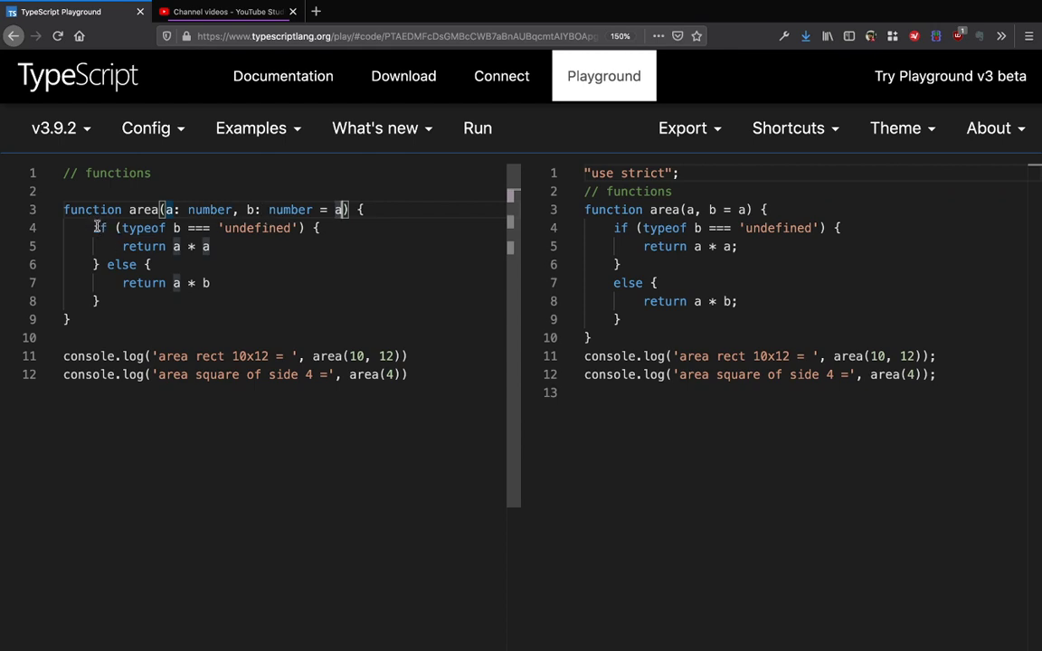
{"action": "left_click_drag", "start_coordinate": [95, 228], "coordinate": [101, 301]}
{"action": "type", "text": "return a * b"}
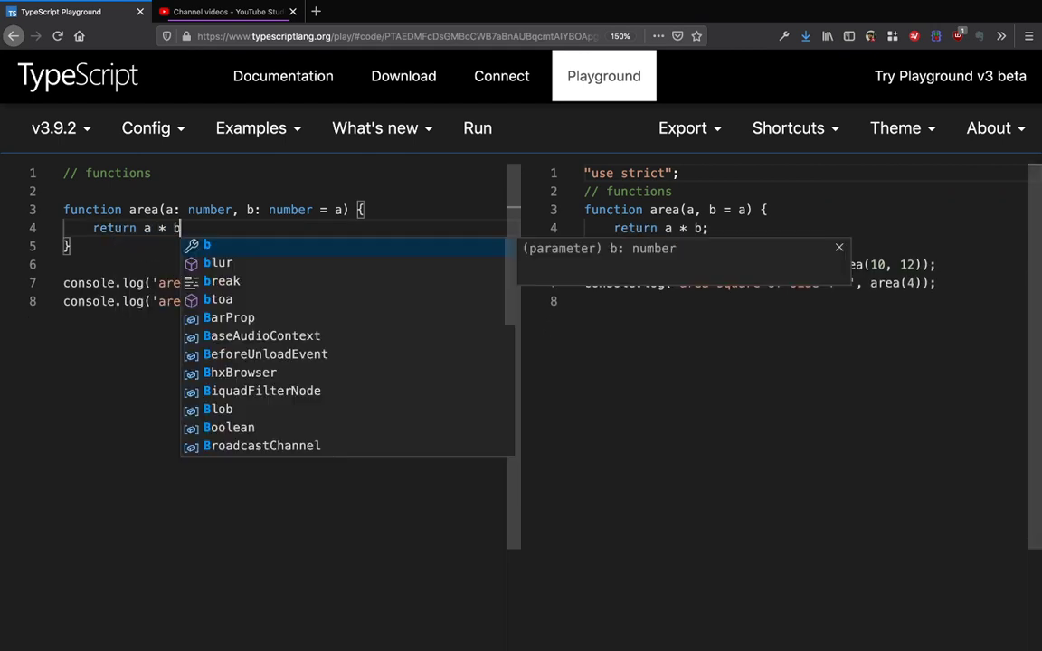
{"action": "key", "text": "Escape"}
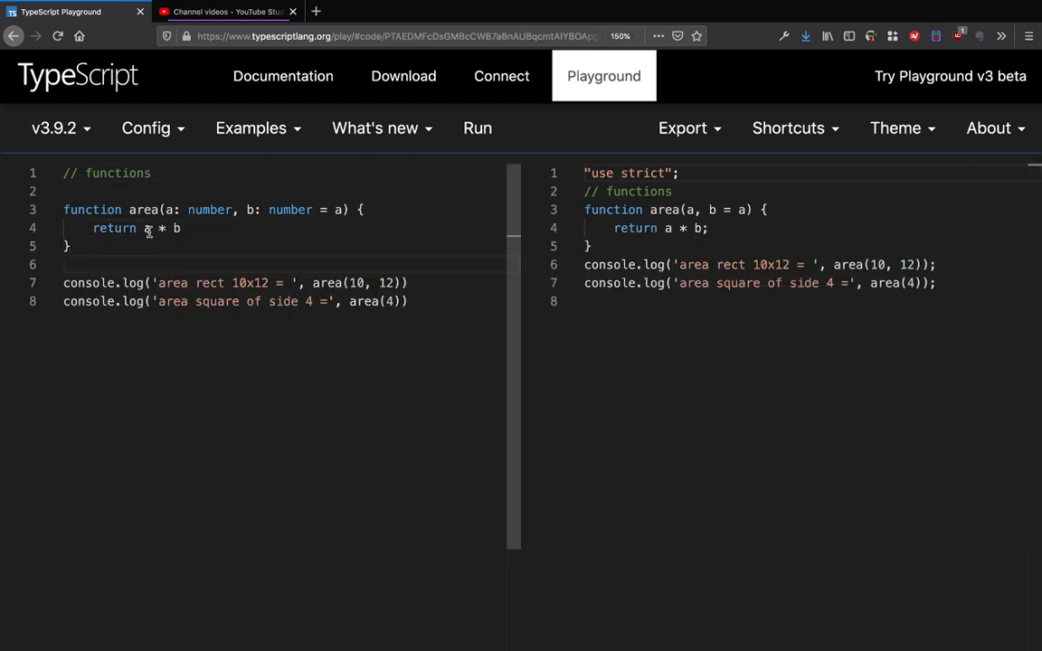
{"action": "double_click", "coordinate": [250, 209]}
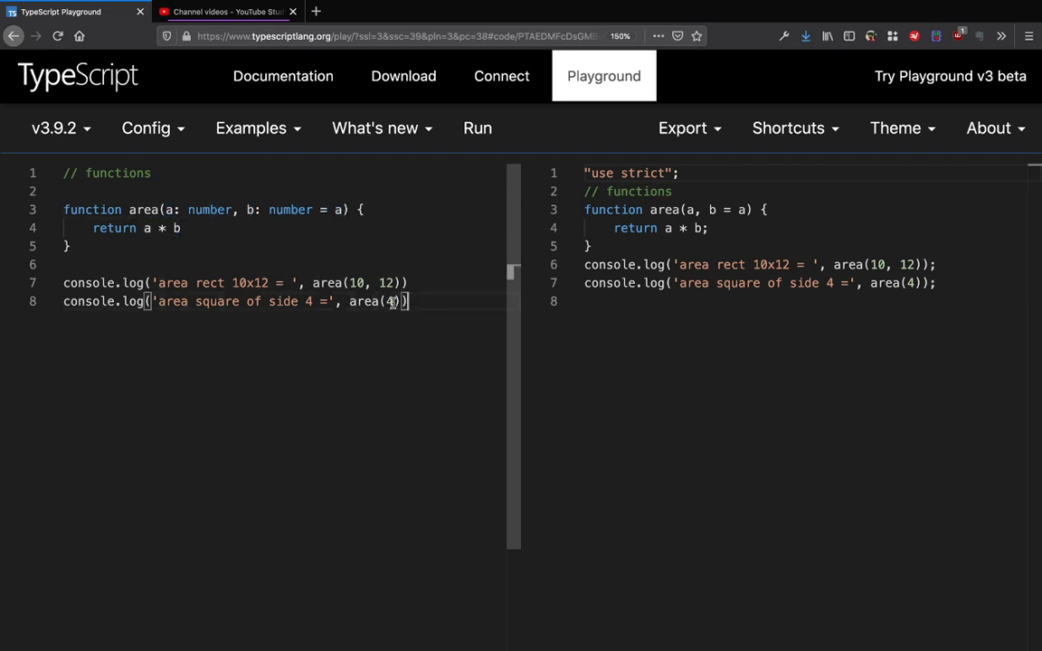
Revert to the b?: number version with the if/else branching on undefined b.
{"action": "double_click", "coordinate": [363, 300]}
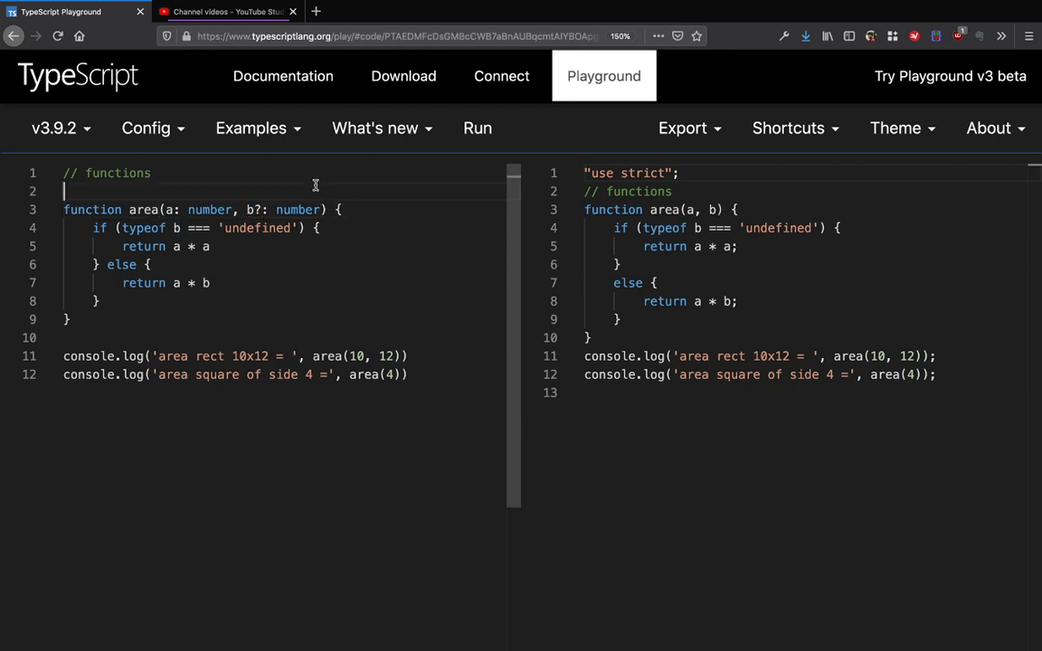
{"action": "mouse_move", "coordinate": [387, 382]}
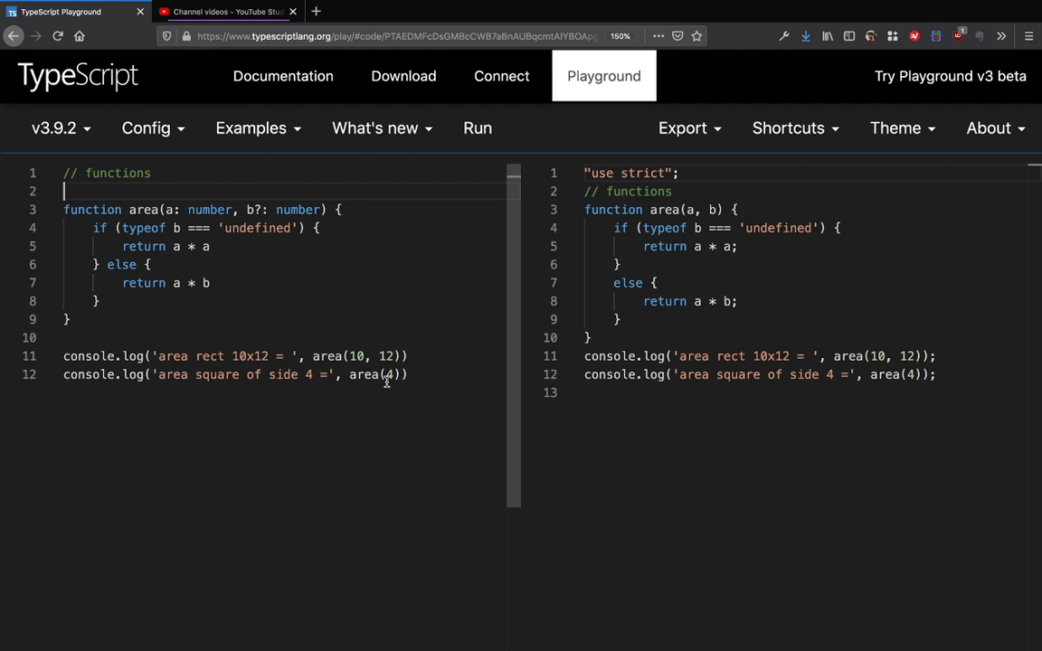